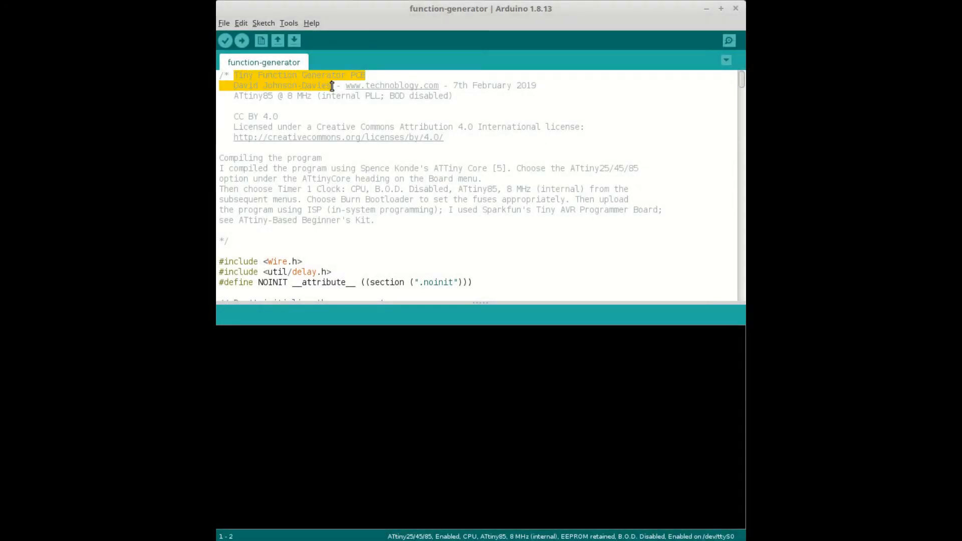
pyautogui.moveTo(233, 218)
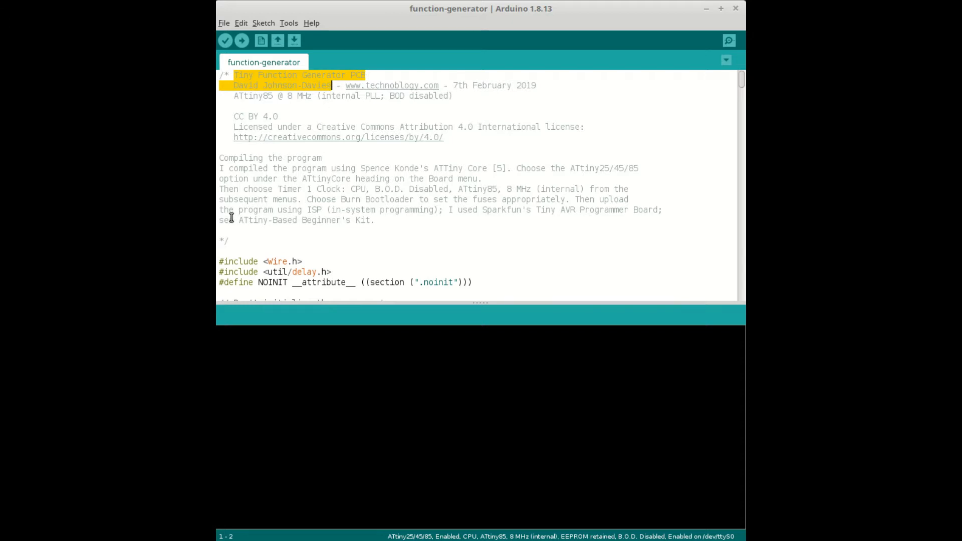
# Review the ATtiny85 board options, burn its bootloader, then compile and upload the function-generator sketch.
pyautogui.click(236, 189)
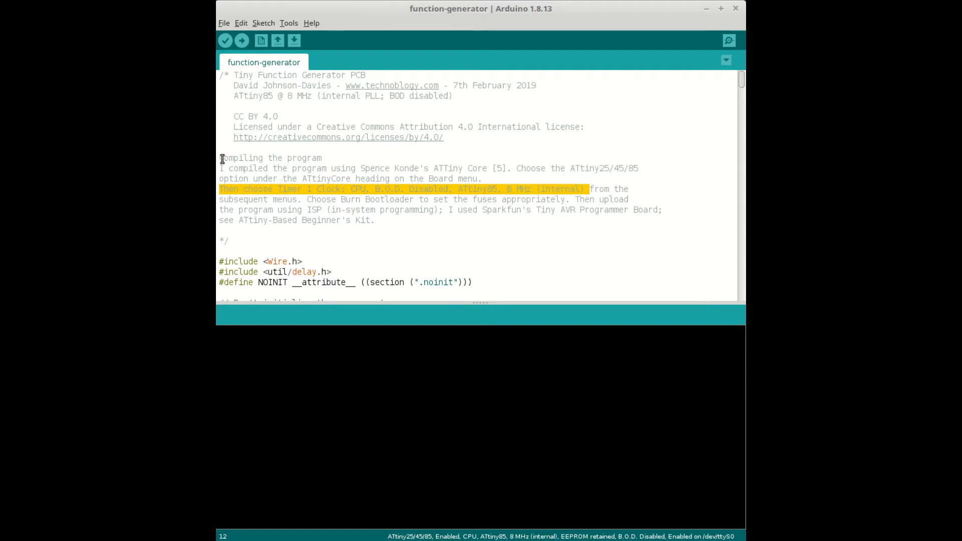
pyautogui.click(288, 22)
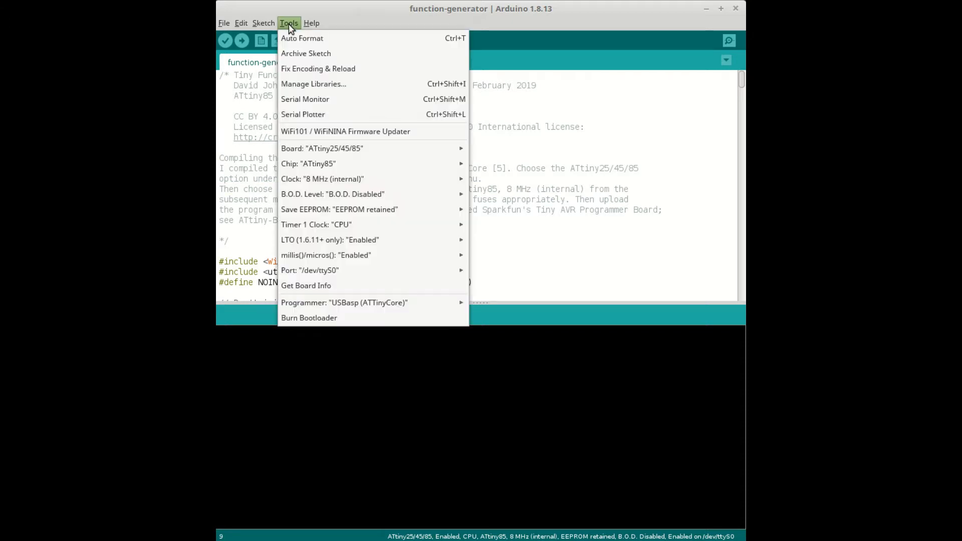
pyautogui.moveTo(322, 147)
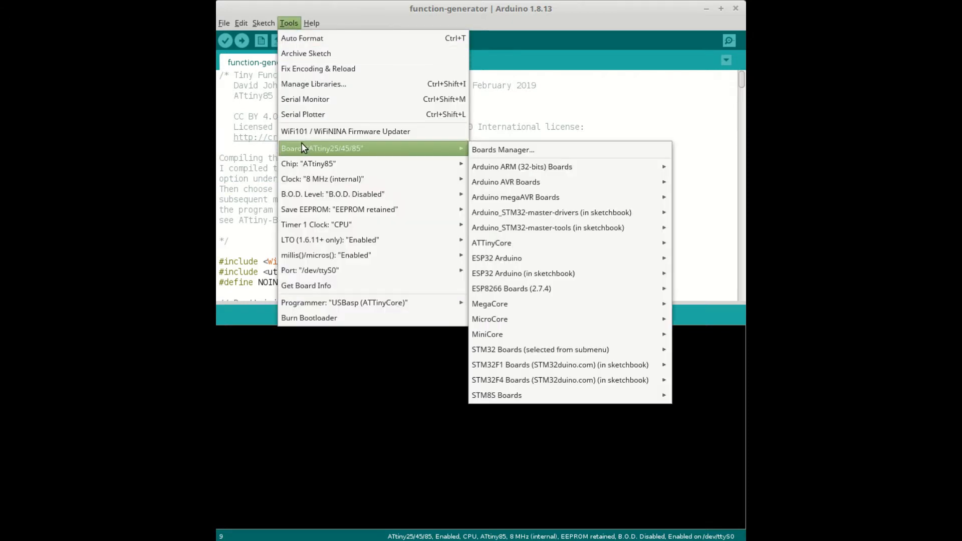
pyautogui.moveTo(307, 163)
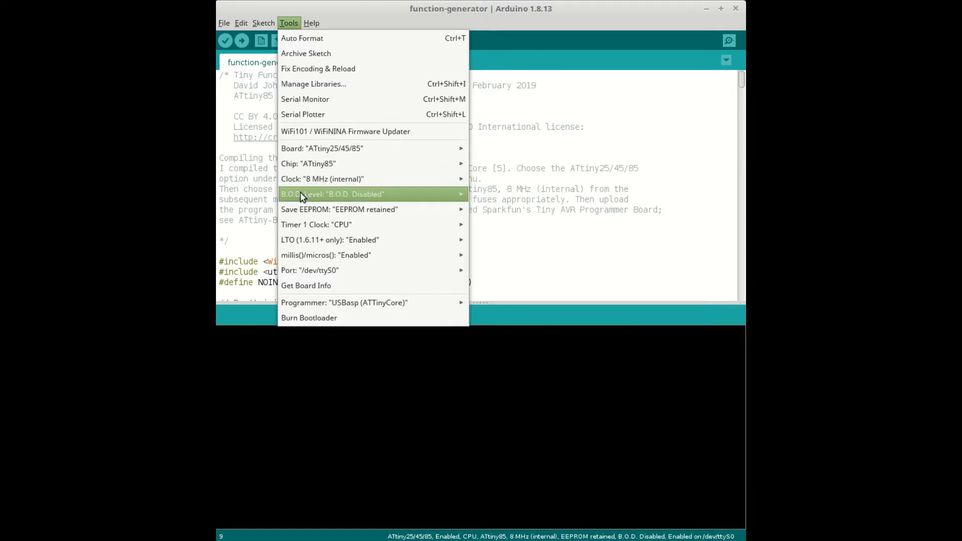
pyautogui.moveTo(307, 270)
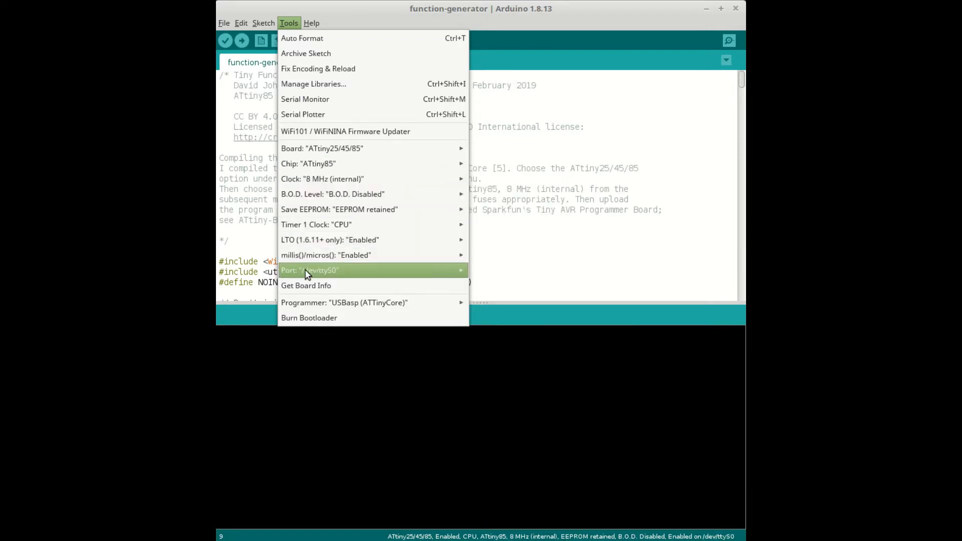
pyautogui.moveTo(309, 318)
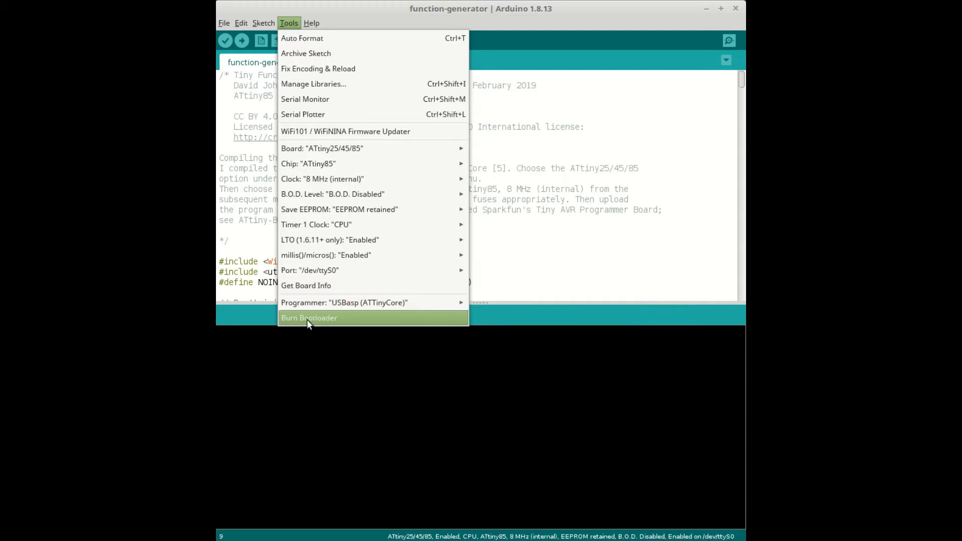
pyautogui.click(309, 318)
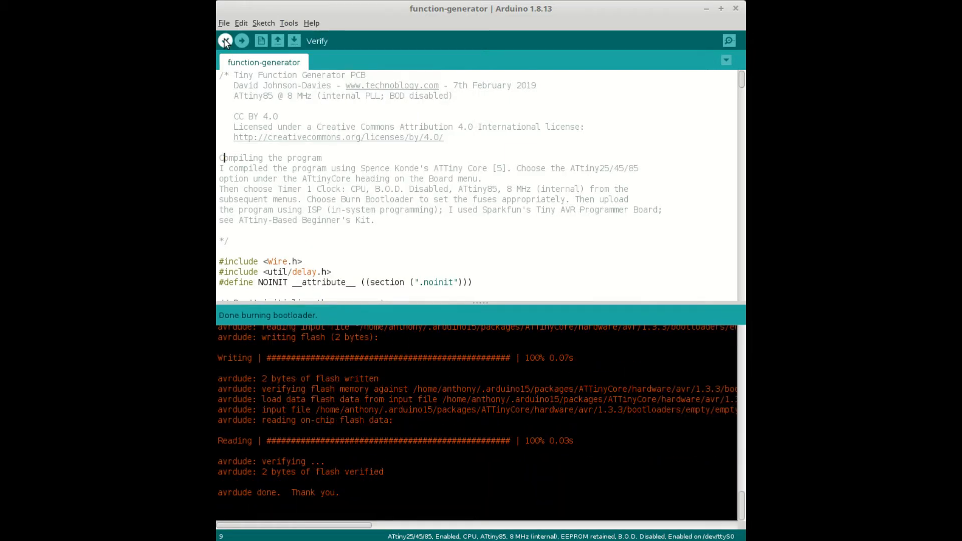
pyautogui.click(224, 41)
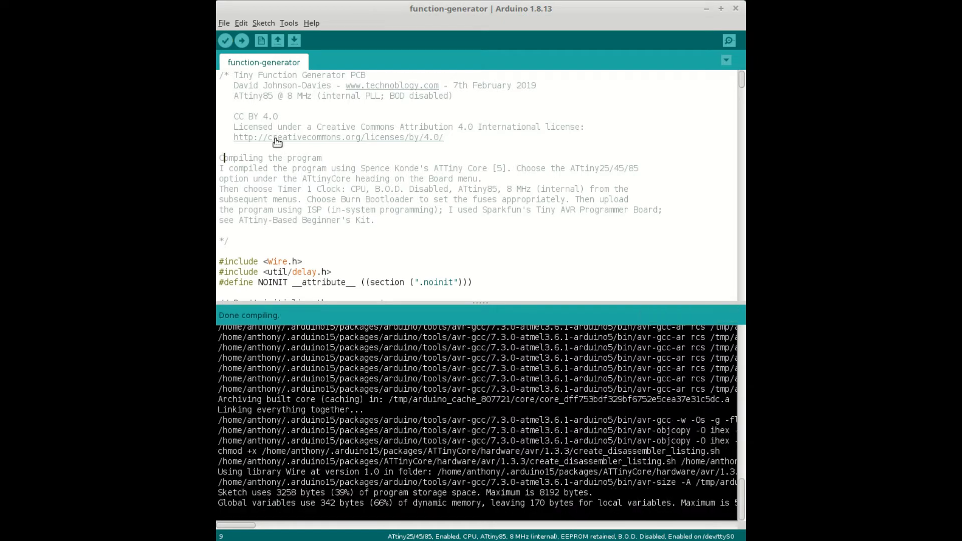
pyautogui.moveTo(265, 57)
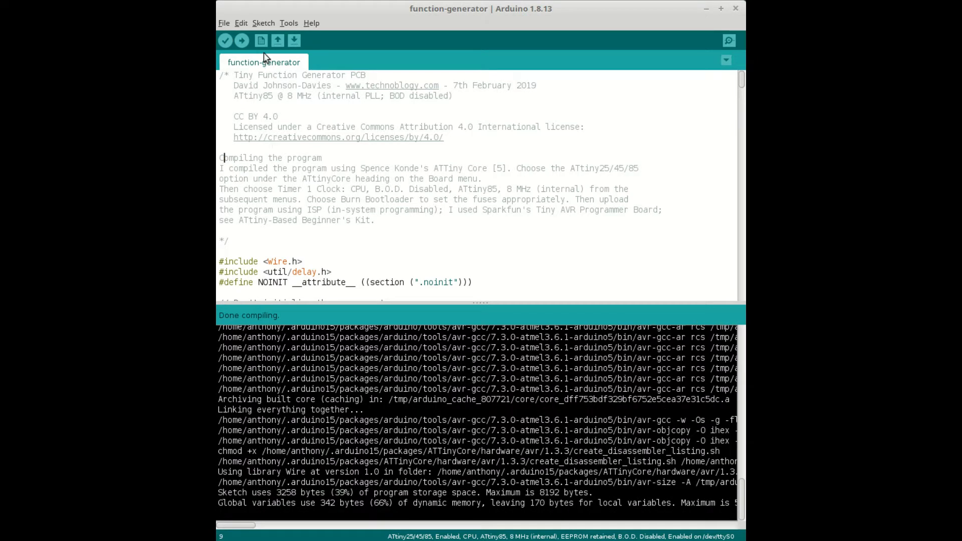
pyautogui.click(241, 40)
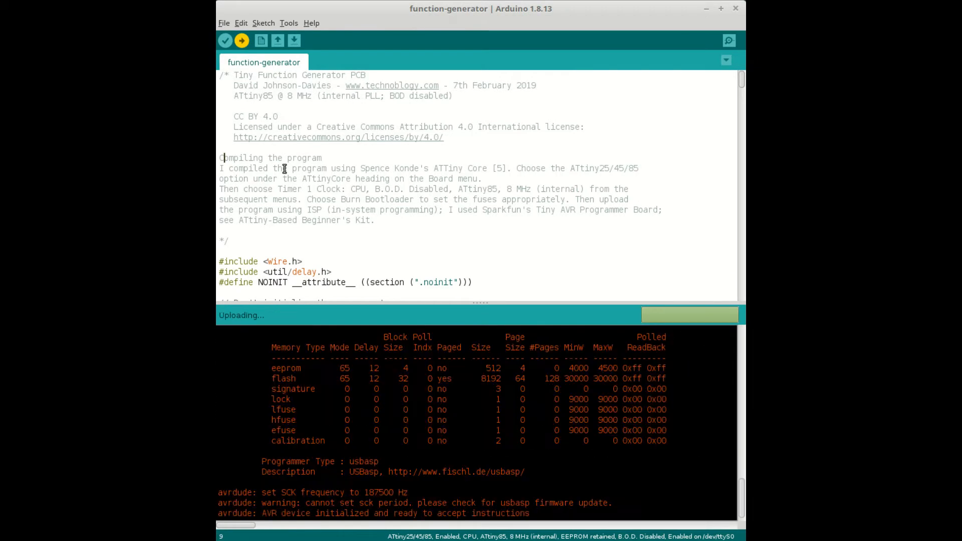